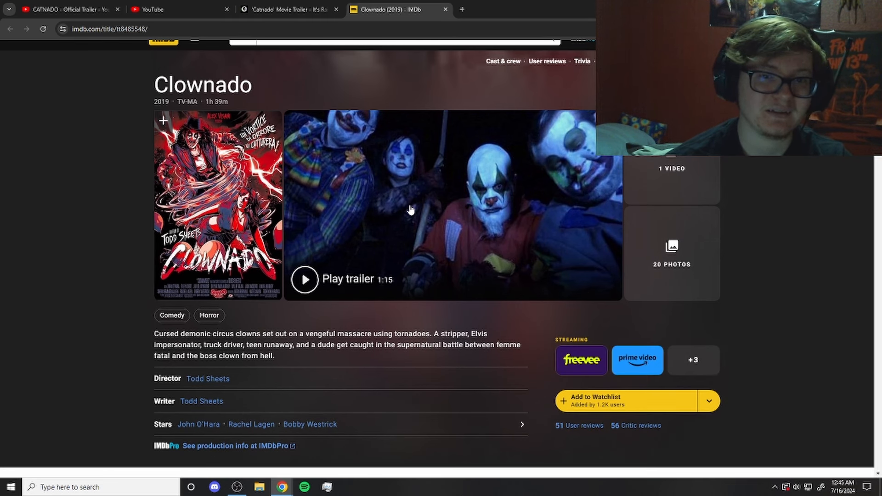
pyautogui.scroll(-3)
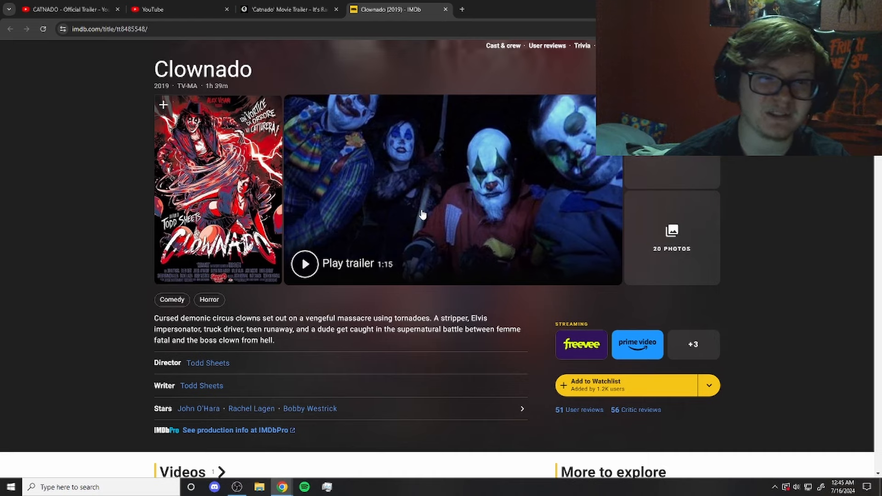
pyautogui.moveTo(440, 167)
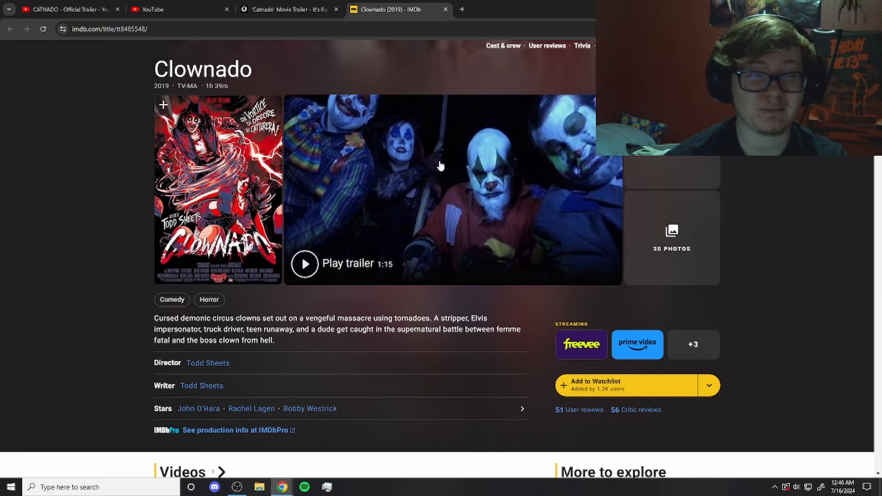
pyautogui.moveTo(430, 60)
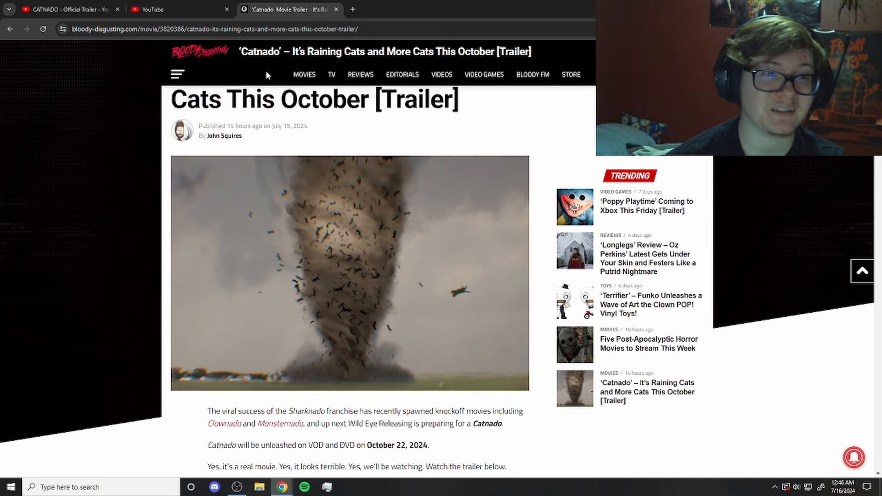
pyautogui.scroll(-3)
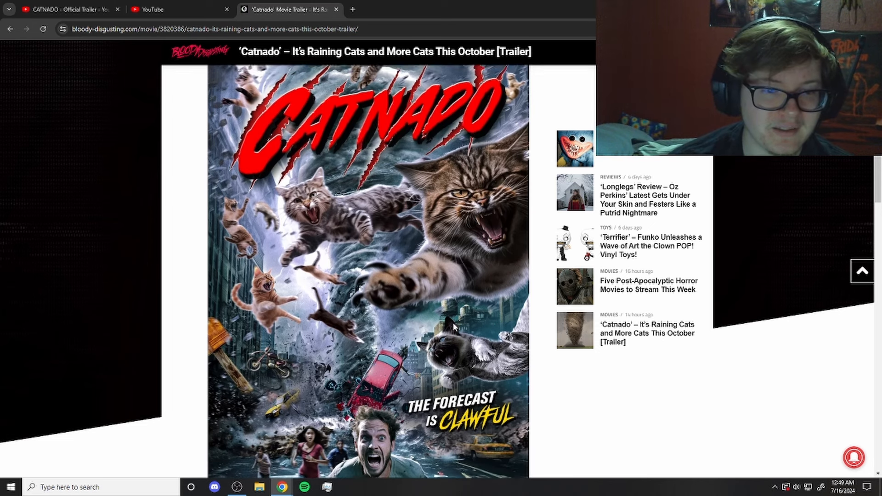
pyautogui.scroll(-3)
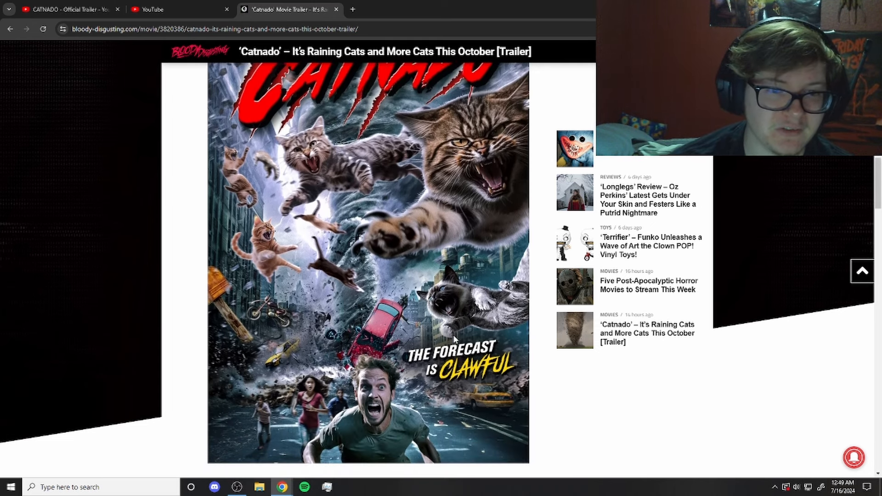